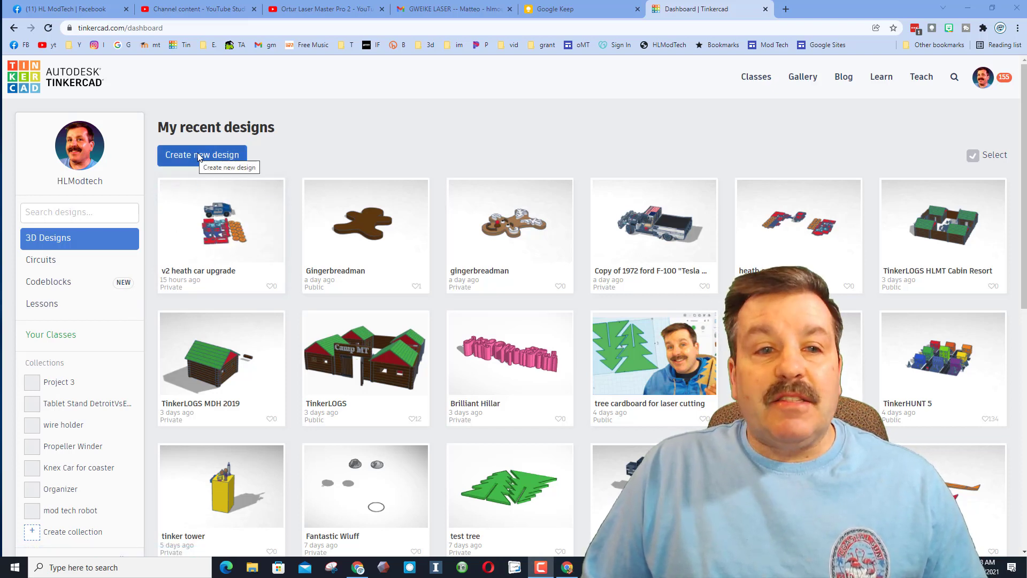
# Create a new blank 3D design and start renaming it.
pyautogui.click(203, 154)
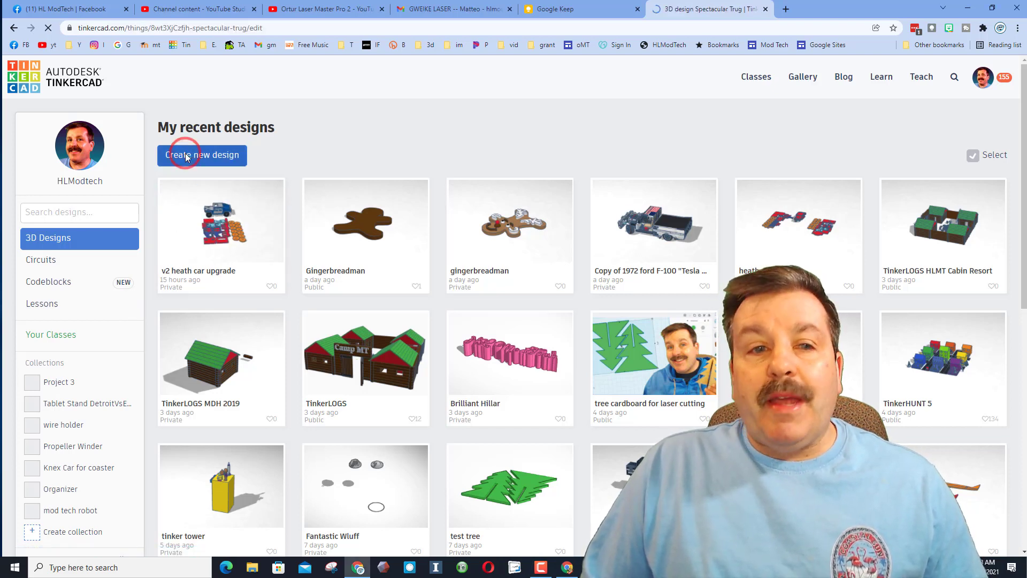
pyautogui.click(202, 155)
pyautogui.write('kc')
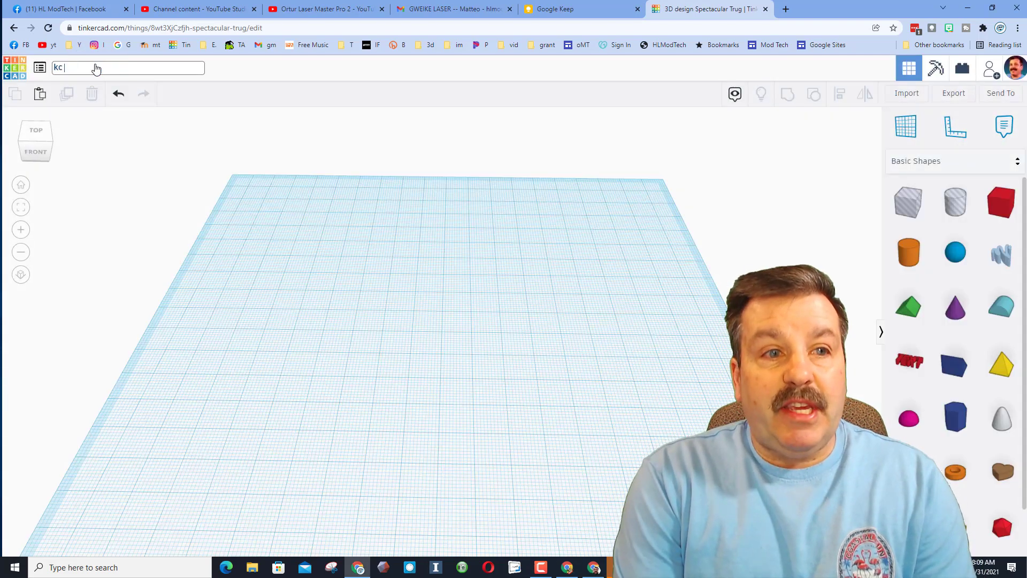
# Enter the design name 'kc mdh v1'.
pyautogui.write('mdh v1')
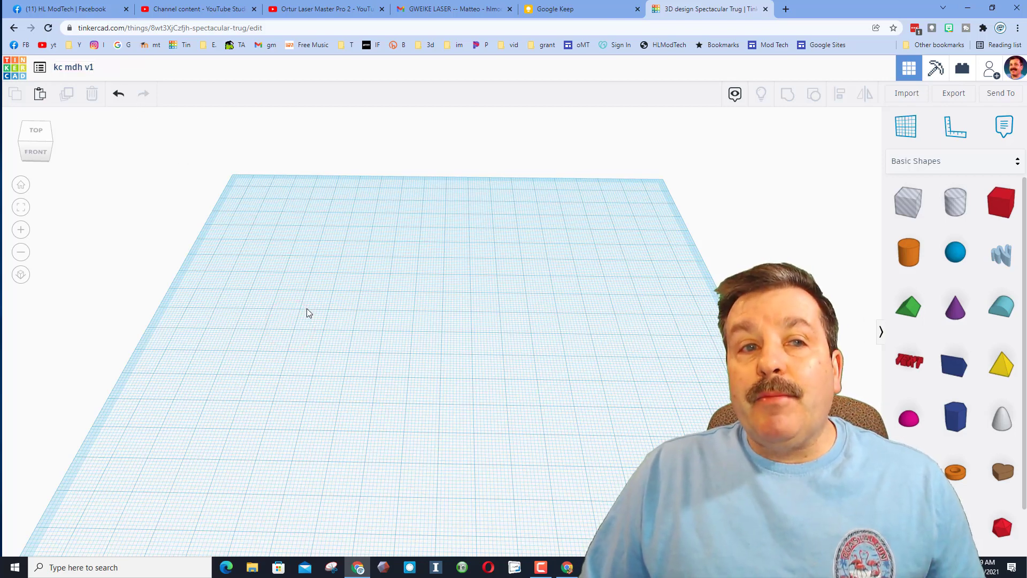
pyautogui.moveTo(788, 231)
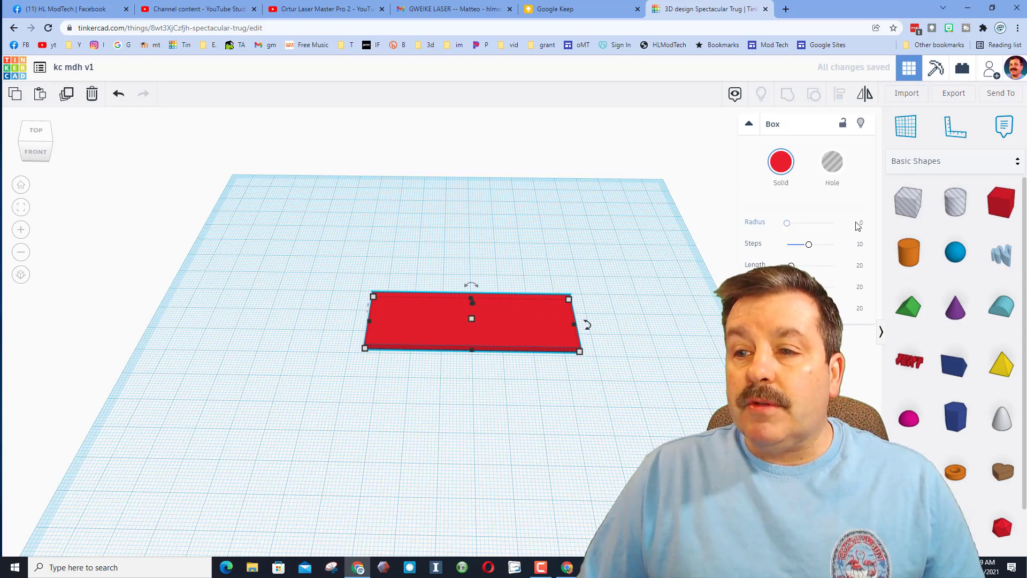
# Round the red plate's corners to radius 2 and pick up a cylinder hole.
pyautogui.moveTo(787, 223); pyautogui.dragTo(791, 223)
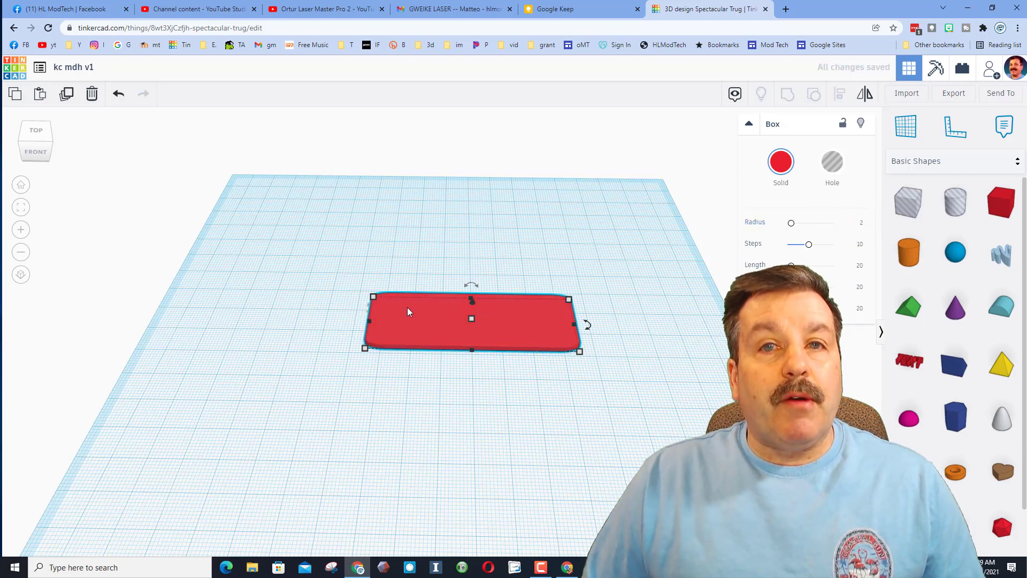
pyautogui.moveTo(515, 253)
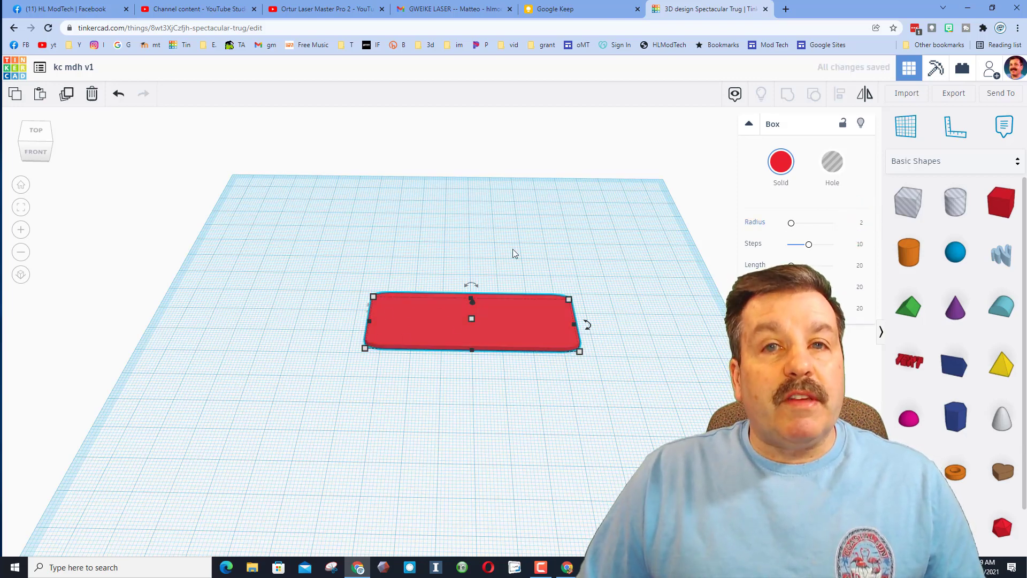
pyautogui.click(505, 259)
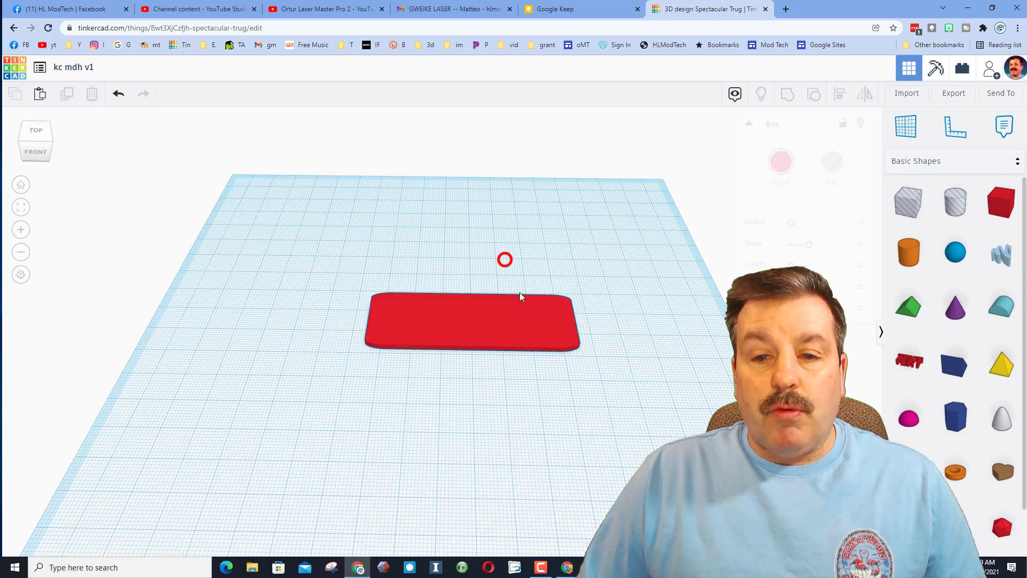
pyautogui.click(955, 202)
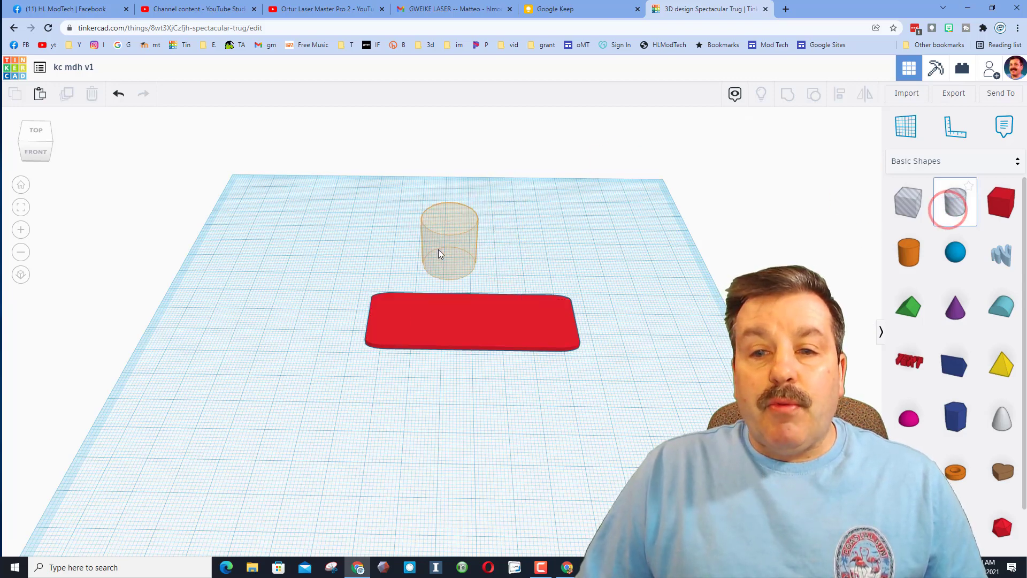
# Place a small hole cylinder at the plate's left corner and group it into the plate.
pyautogui.click(448, 238)
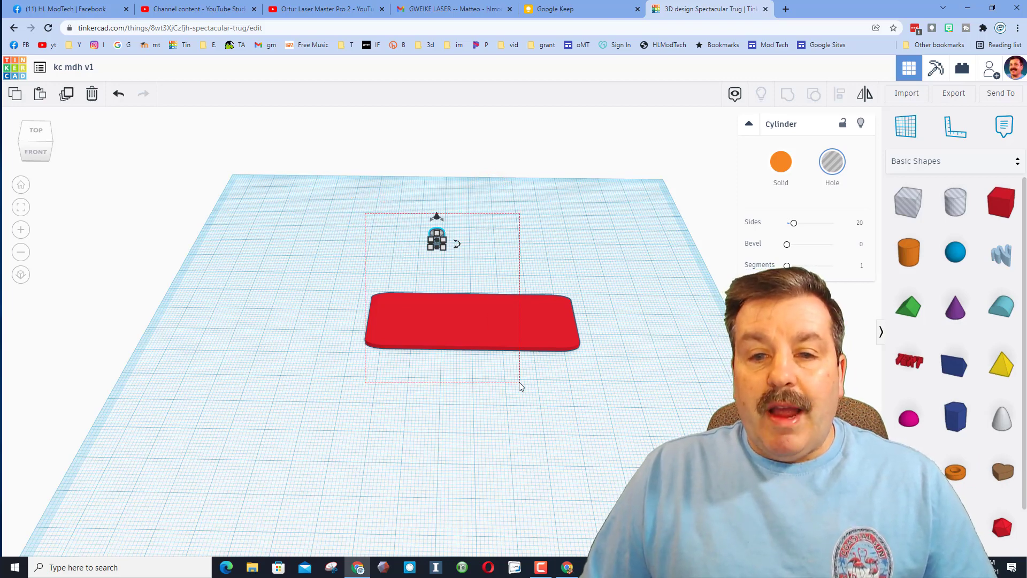
pyautogui.click(841, 94)
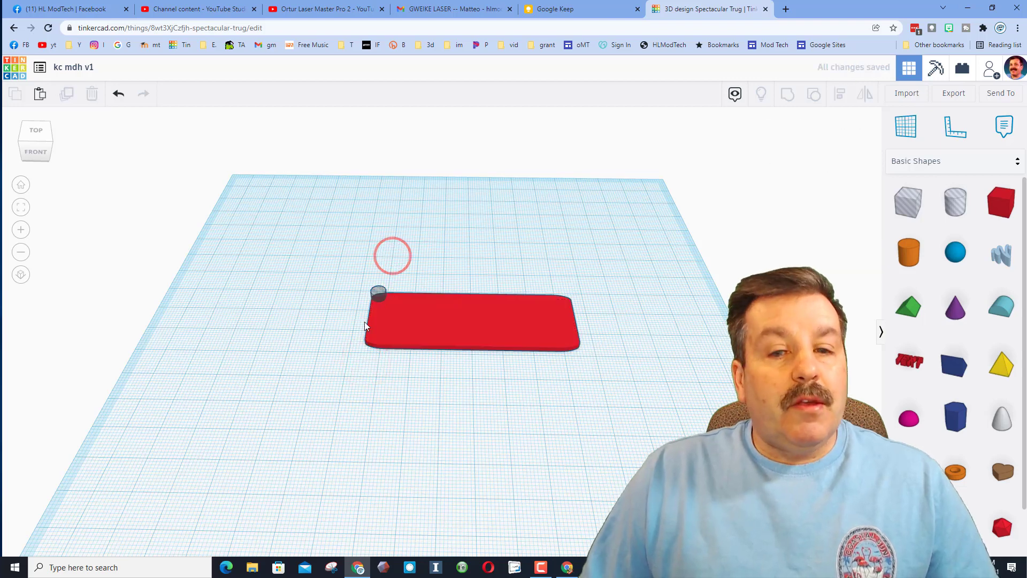
pyautogui.click(379, 295)
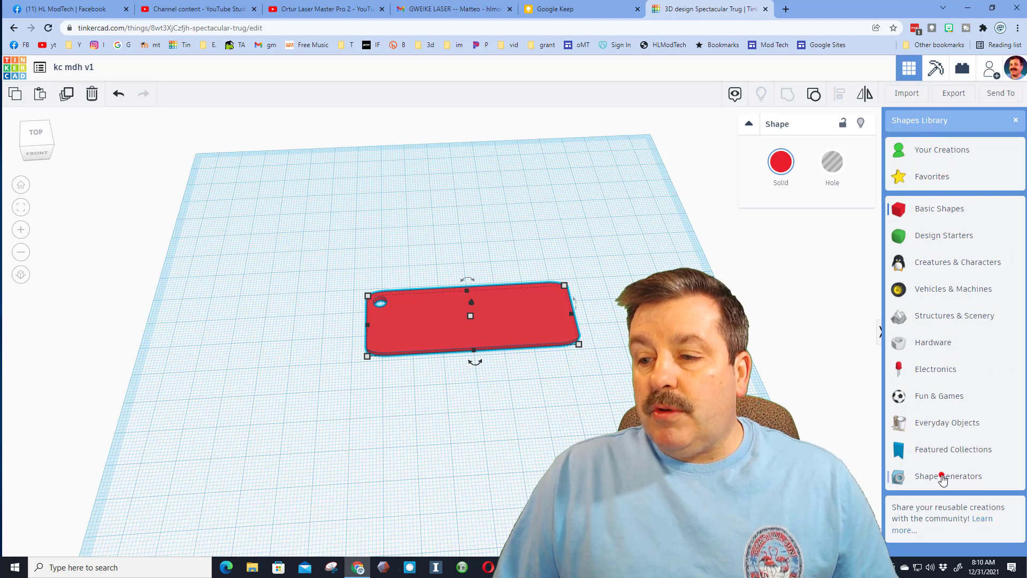
# Show all Shape Generators in the shapes library and browse through them.
pyautogui.click(947, 476)
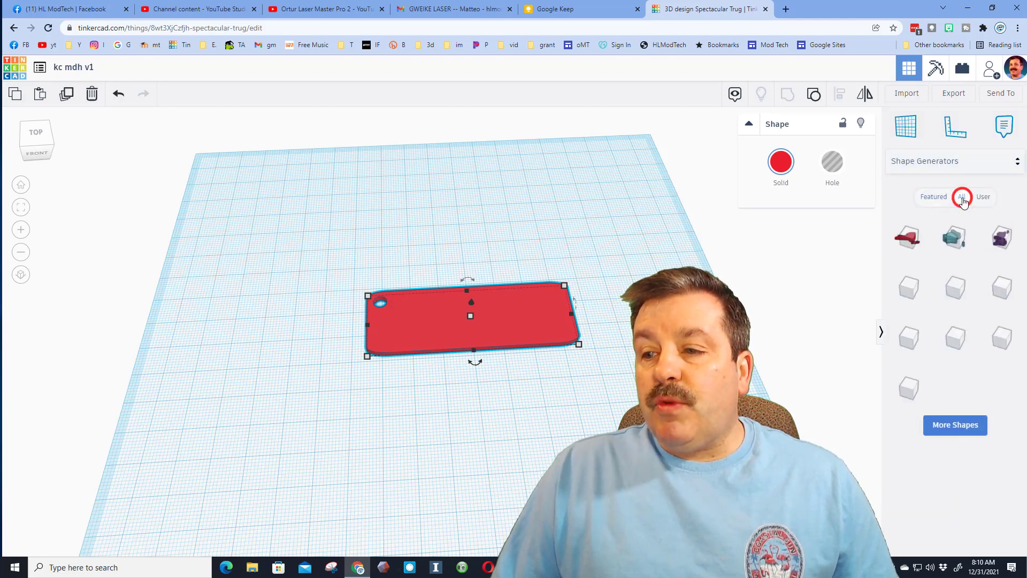
pyautogui.click(962, 197)
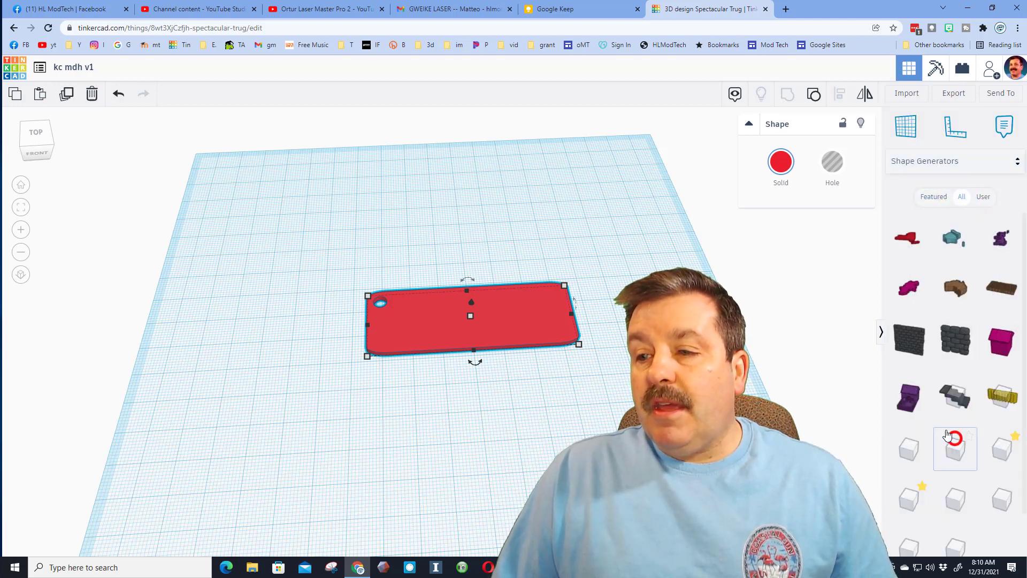
pyautogui.scroll(-3)
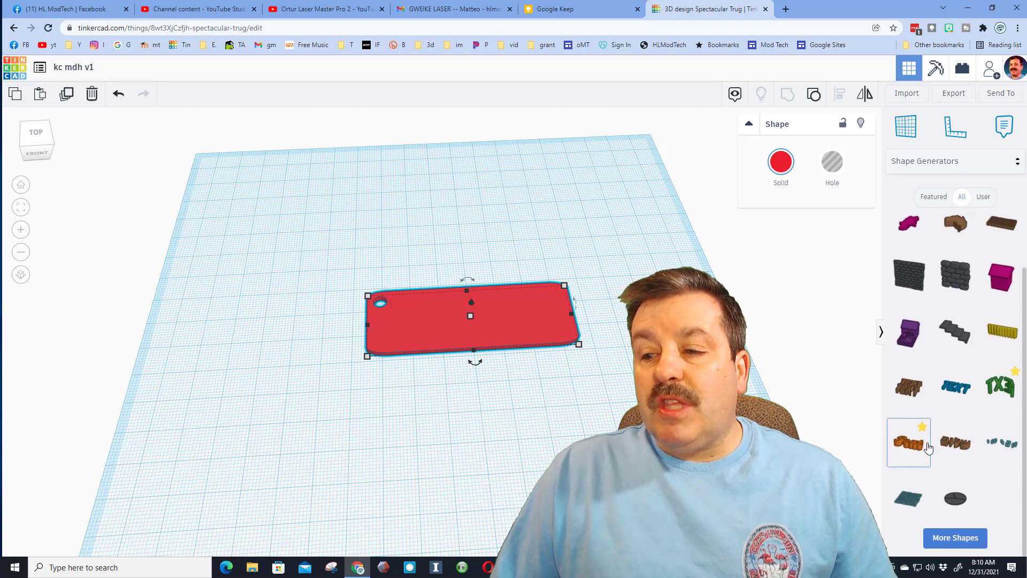
pyautogui.moveTo(927, 427)
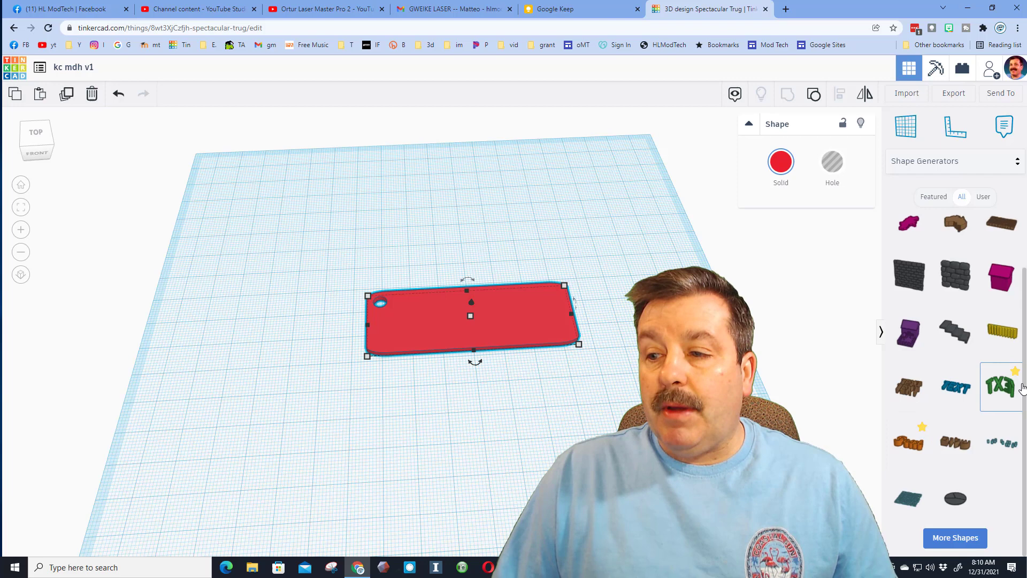
pyautogui.moveTo(1001, 386)
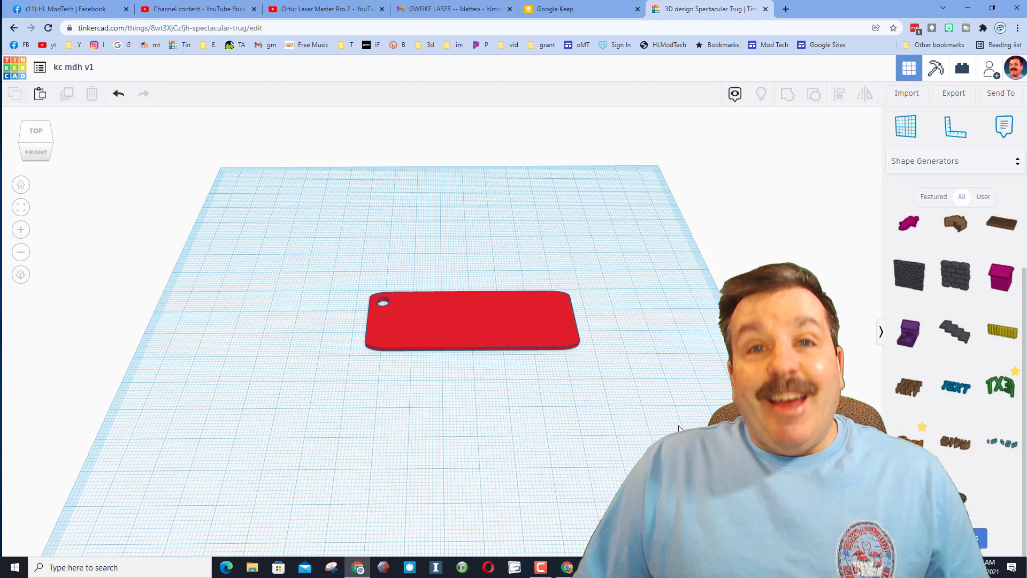
# In Google Font to SVG Path, replace the preview text with 'HLModTech'.
pyautogui.click(816, 10)
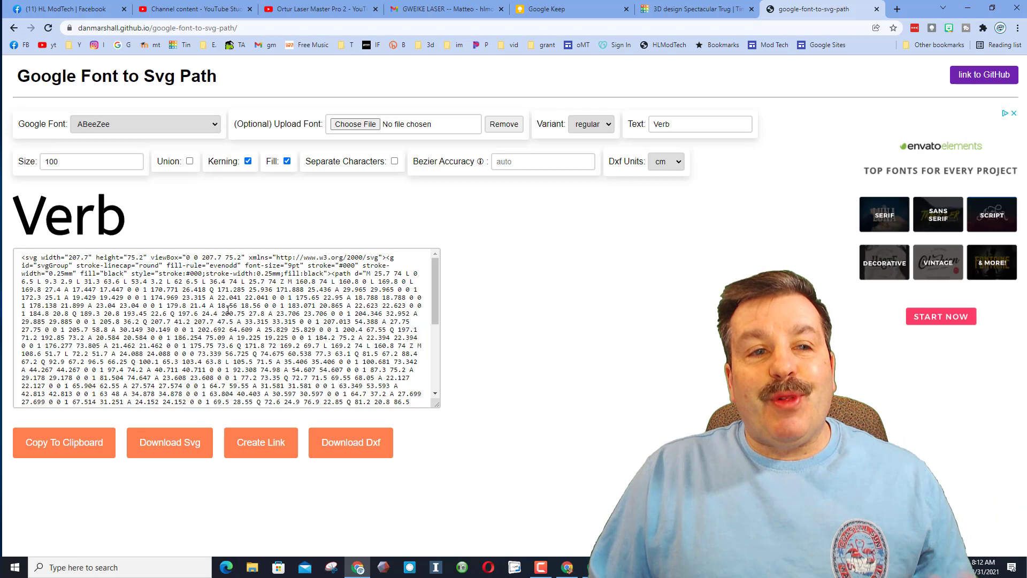
pyautogui.click(144, 124)
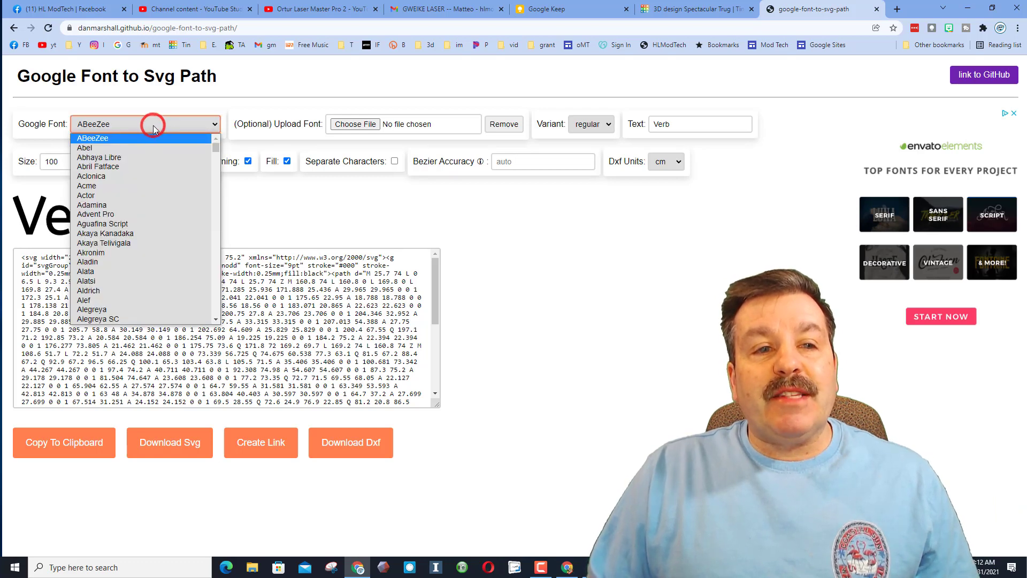
pyautogui.click(92, 138)
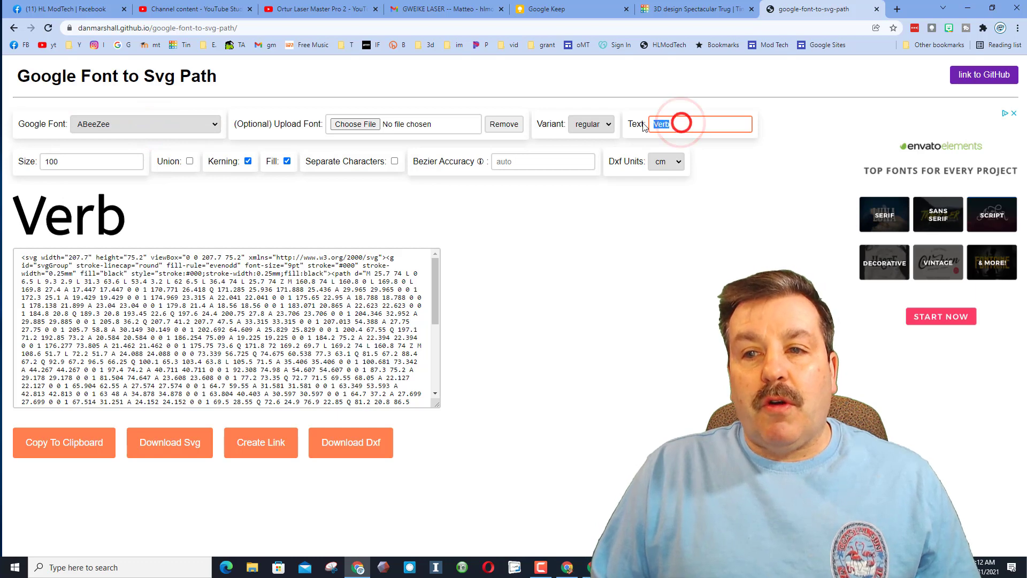
pyautogui.write('HLModTech')
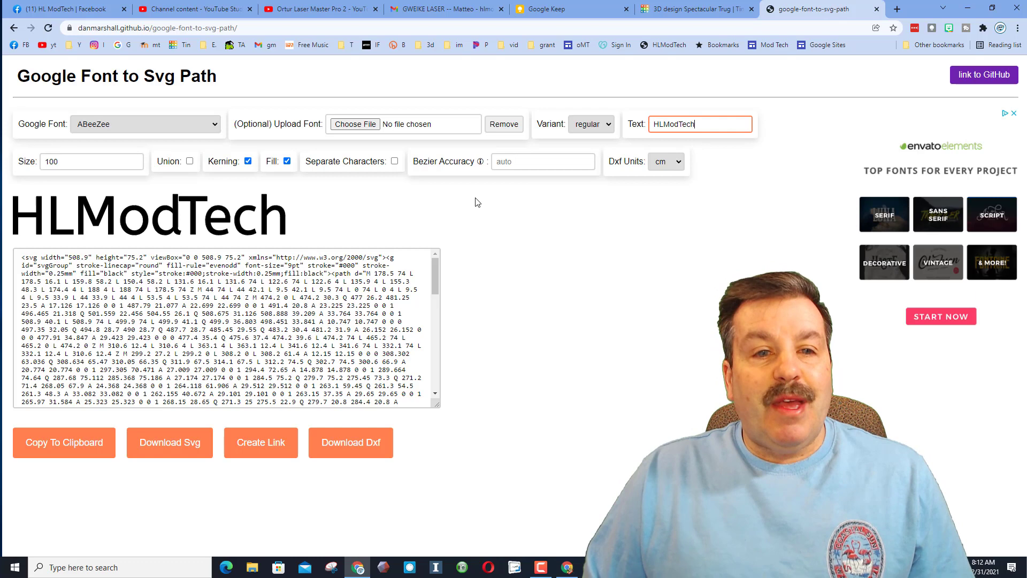
pyautogui.moveTo(340, 153)
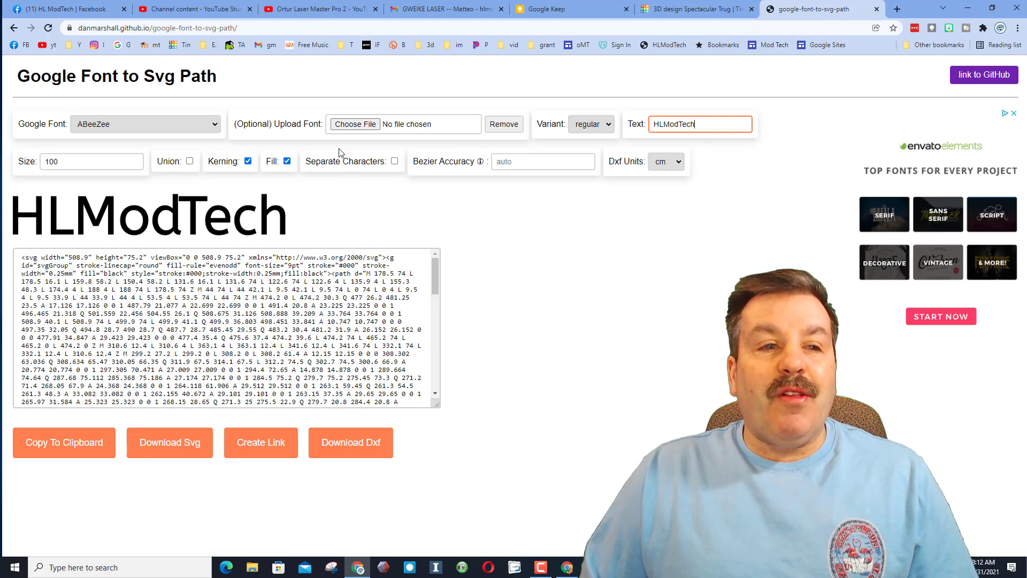
# Change the text size from 100 to 30.
pyautogui.click(89, 162)
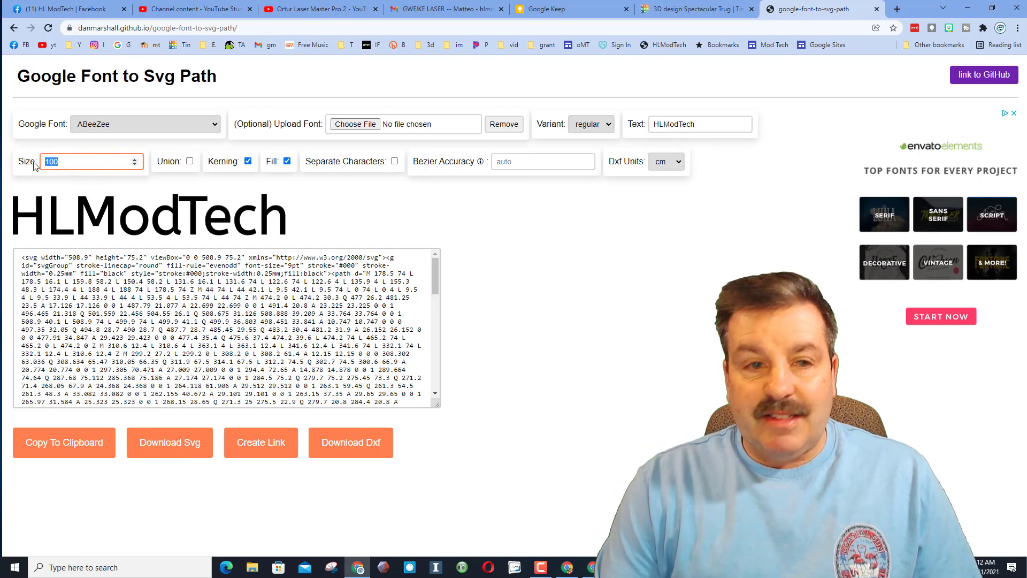
pyautogui.write('30')
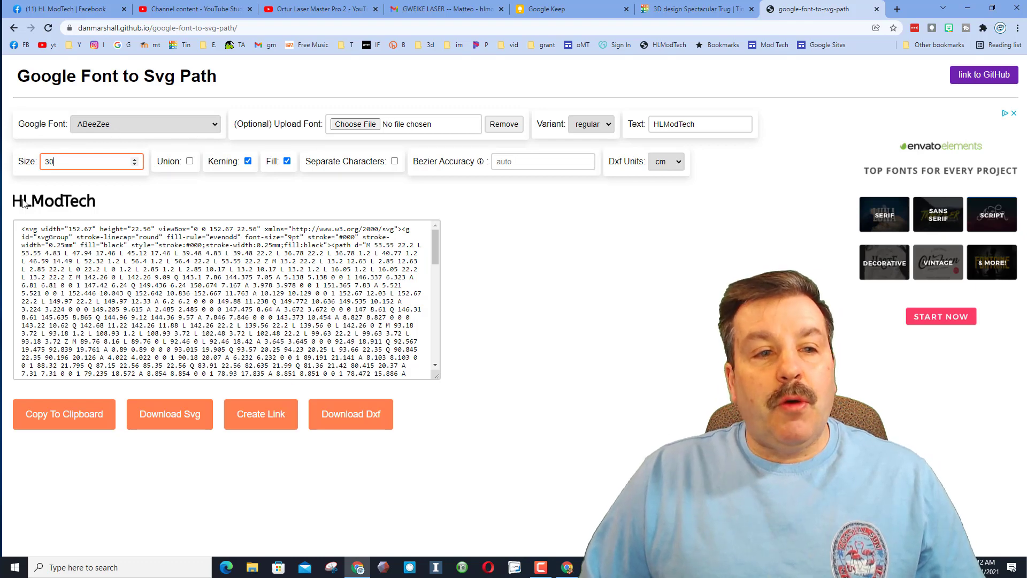
pyautogui.moveTo(96, 133)
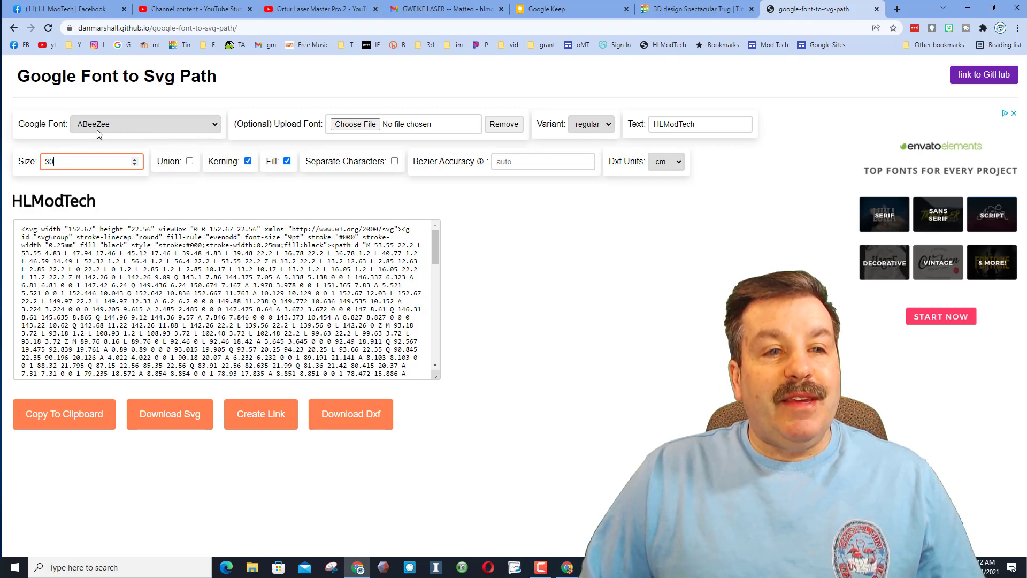
# Cycle through Google fonts from Abel until landing on Akaya Kanadaka.
pyautogui.click(146, 124)
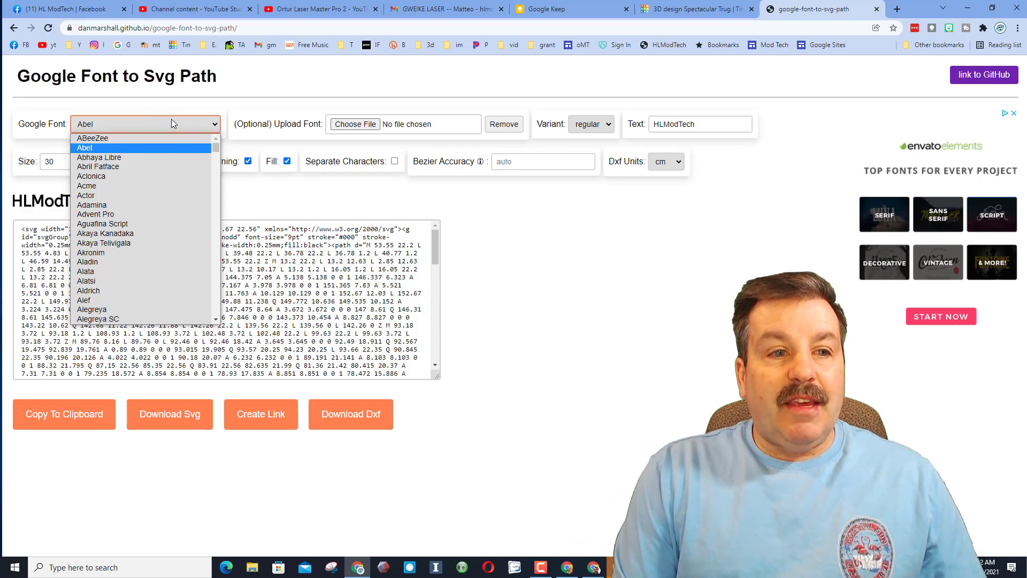
pyautogui.moveTo(157, 154)
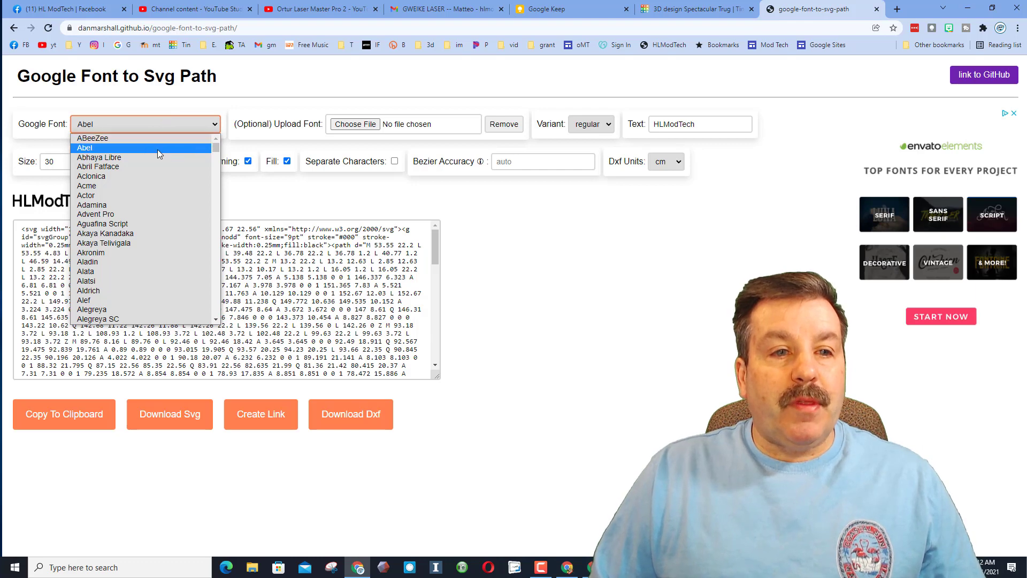
pyautogui.click(83, 148)
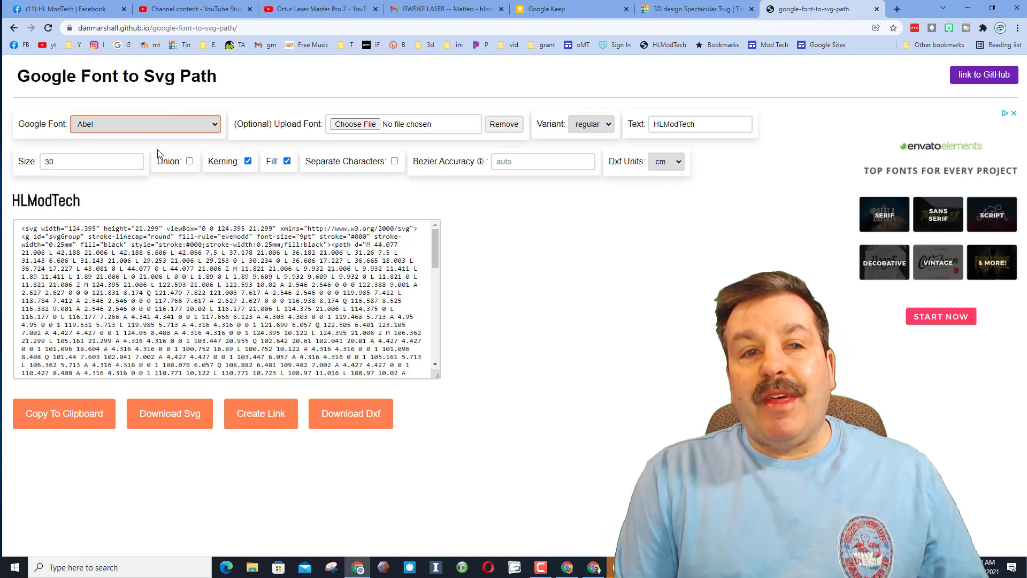
pyautogui.click(146, 124)
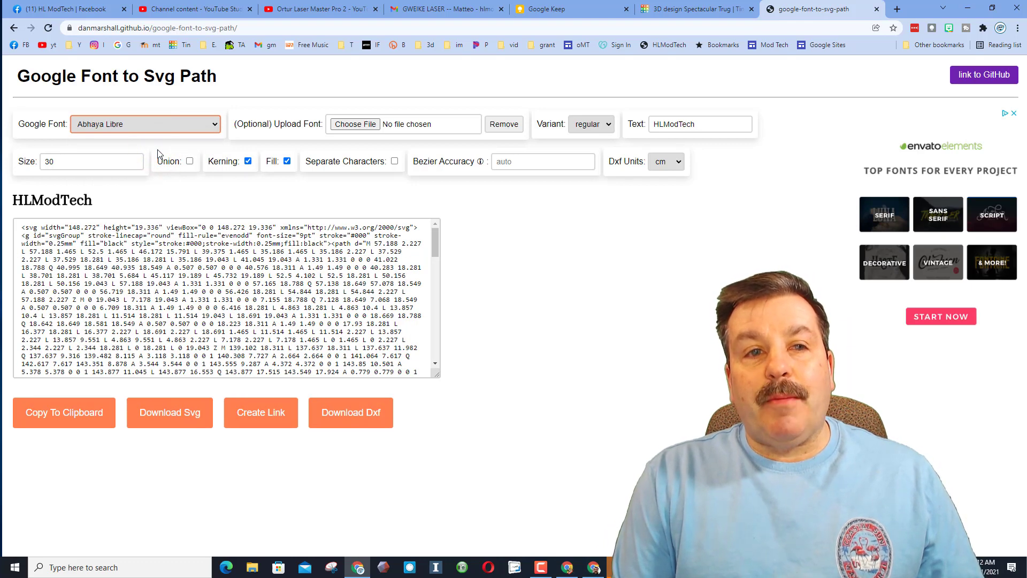
pyautogui.click(146, 124)
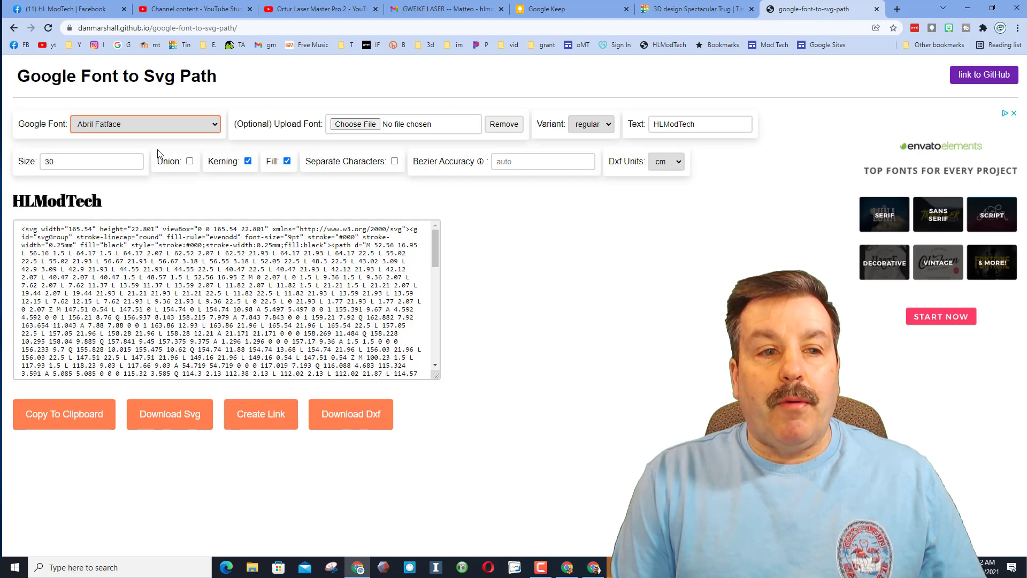
pyautogui.click(146, 124)
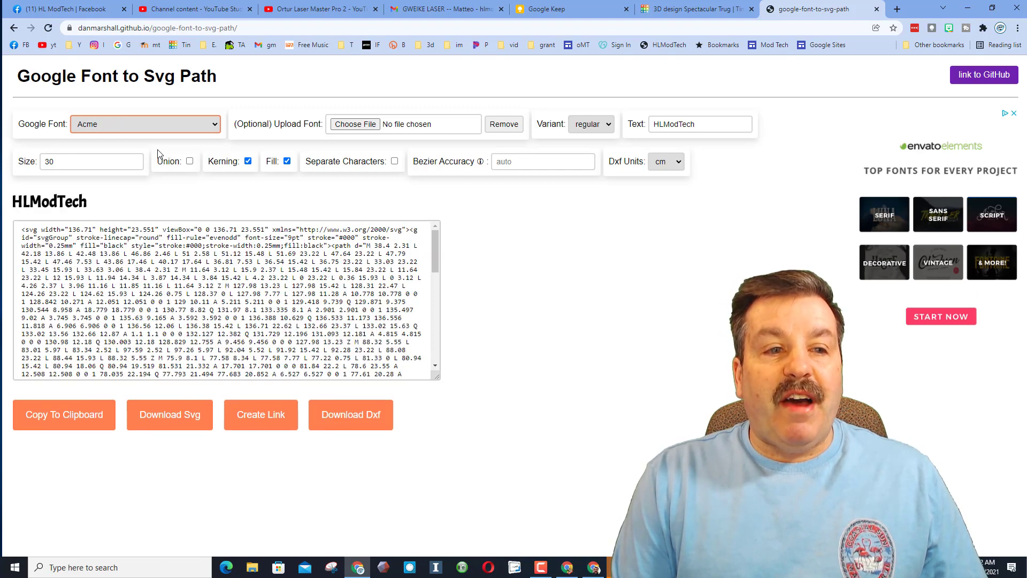
pyautogui.click(145, 124)
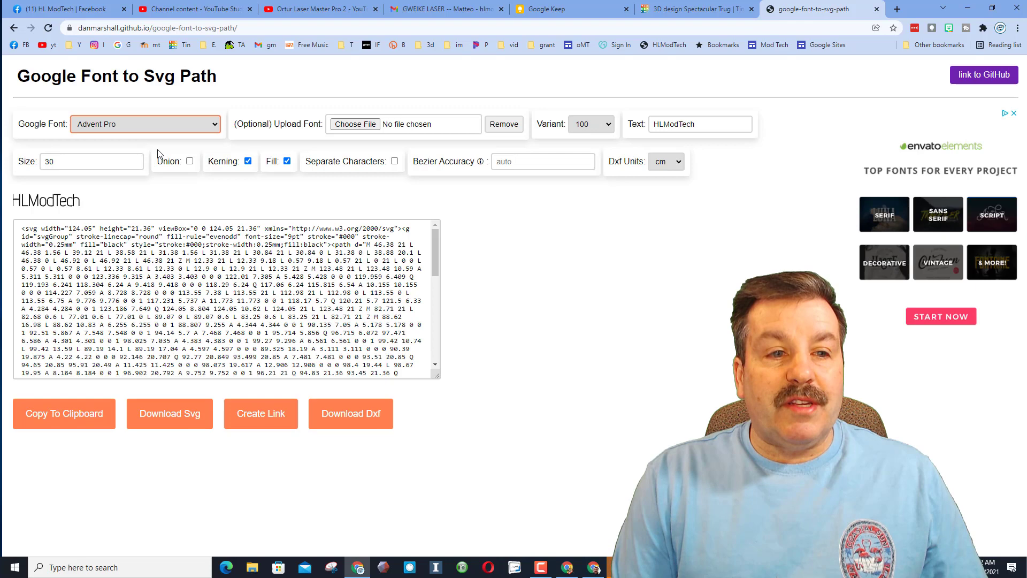
pyautogui.click(146, 124)
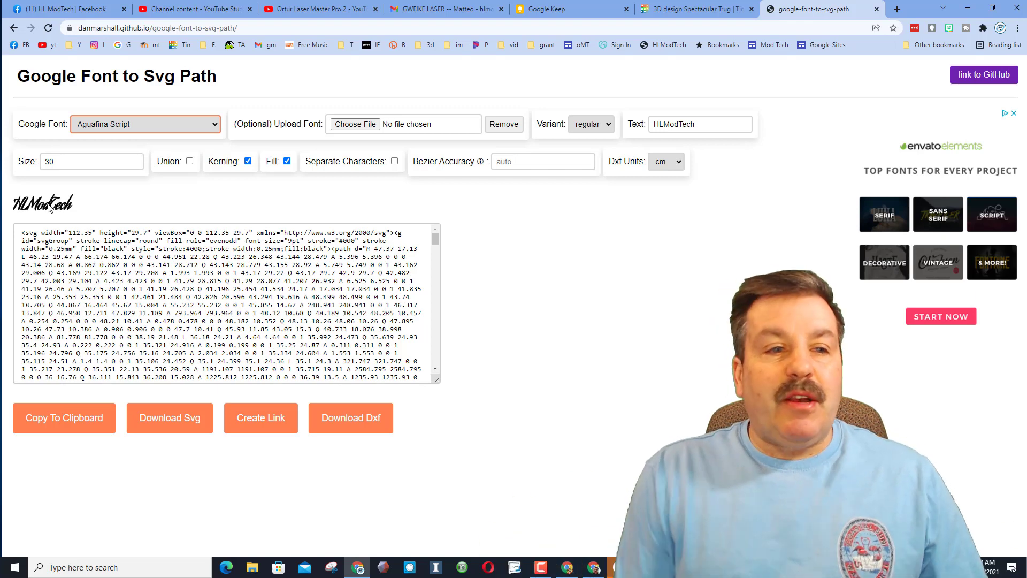
pyautogui.click(145, 124)
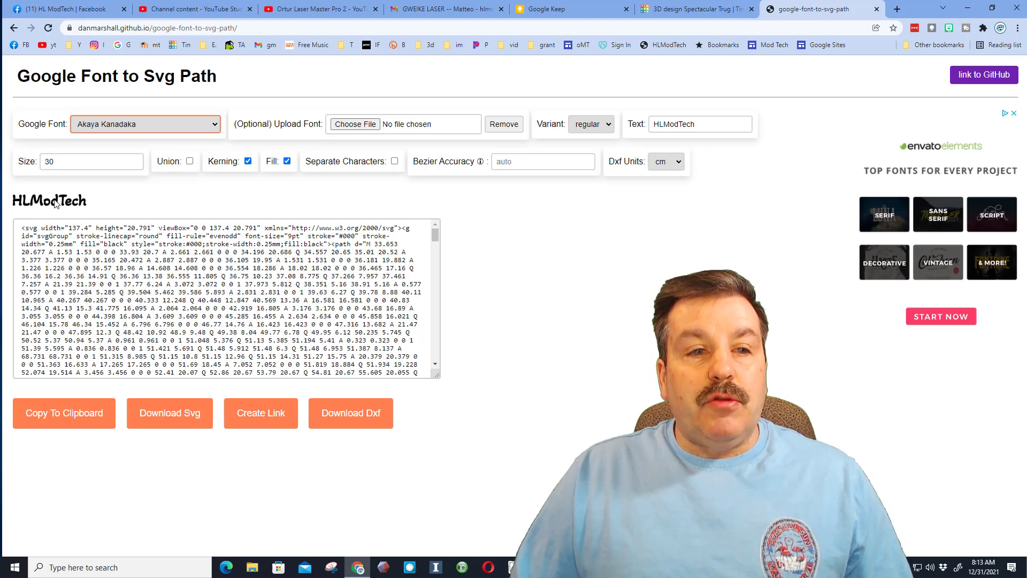
pyautogui.moveTo(169, 413)
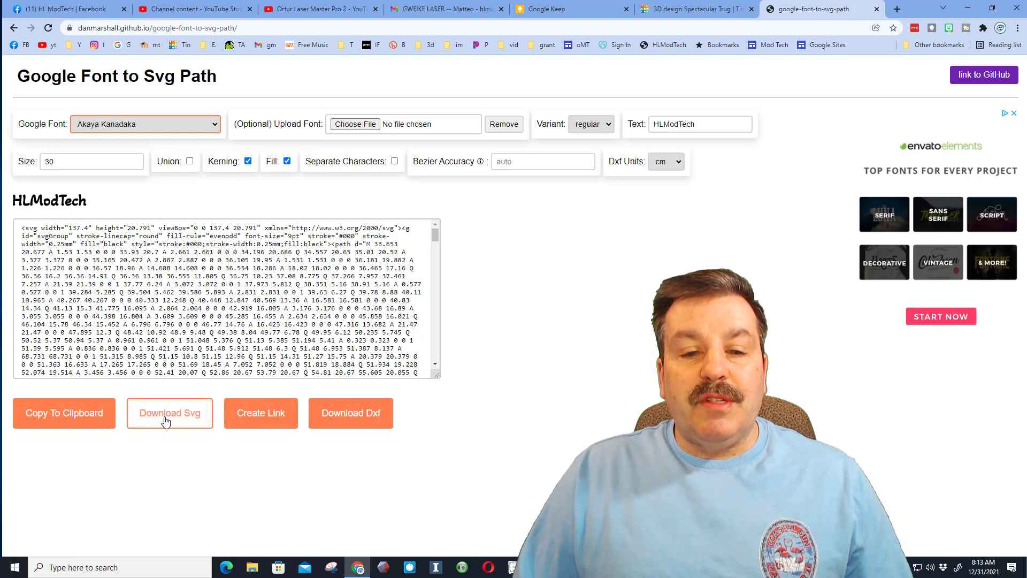
# Download the HLModTech lettering as an SVG file.
pyautogui.click(169, 413)
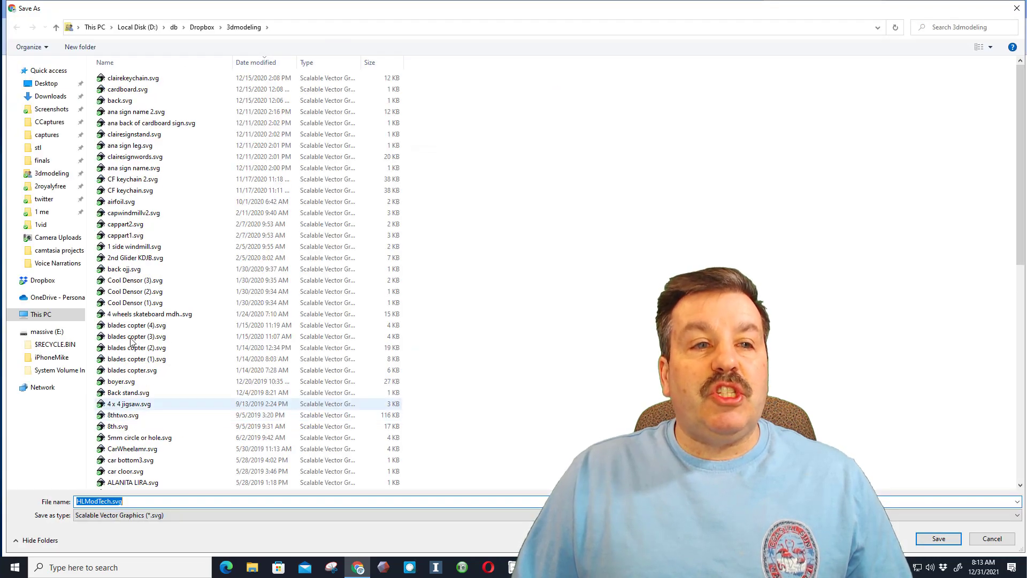
# Save the file as HLModTech4.svg in Downloads and return to Tinkercad.
pyautogui.click(51, 96)
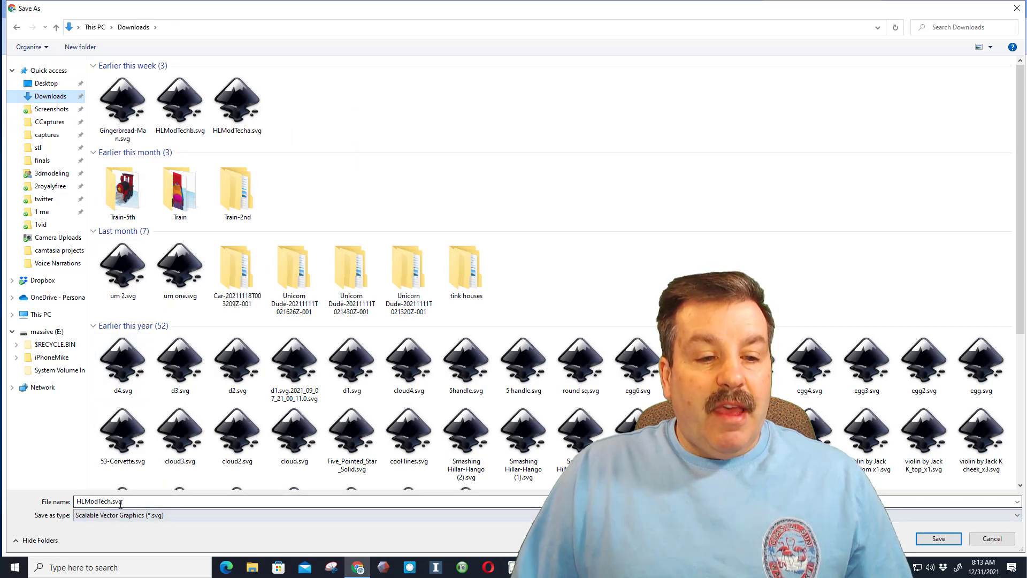
pyautogui.tripleClick(99, 500)
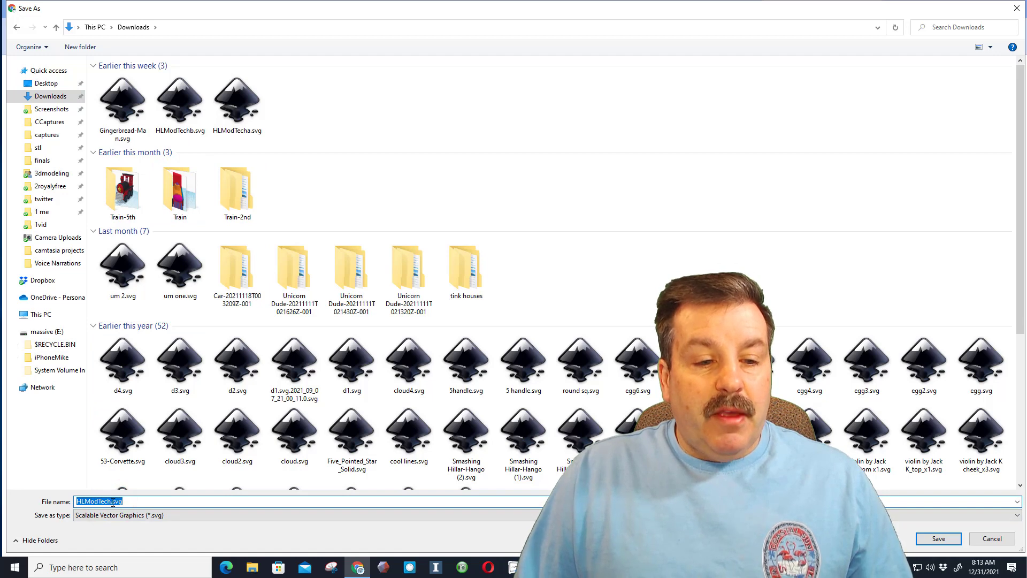
pyautogui.click(124, 501)
pyautogui.write('4')
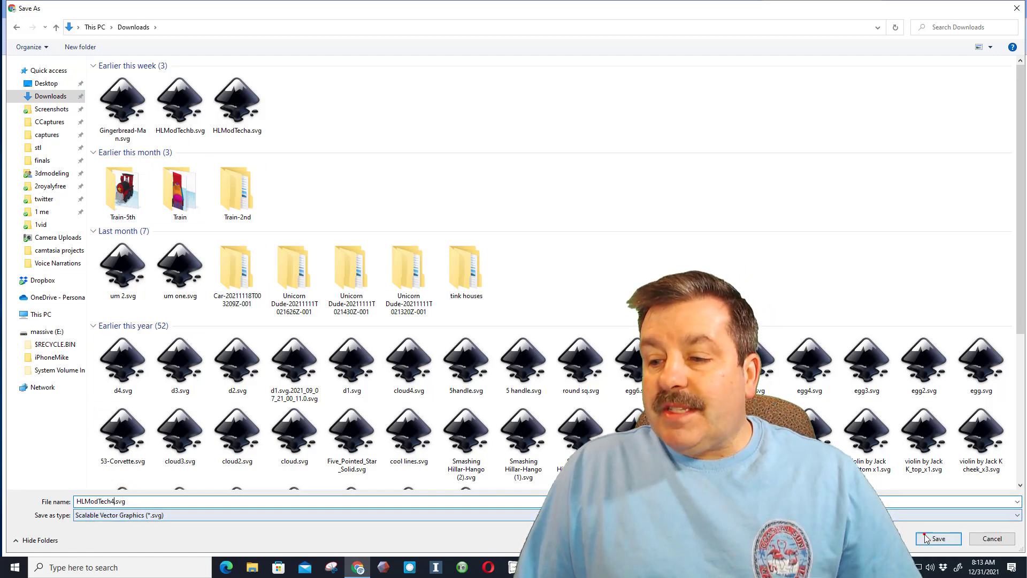
pyautogui.click(938, 538)
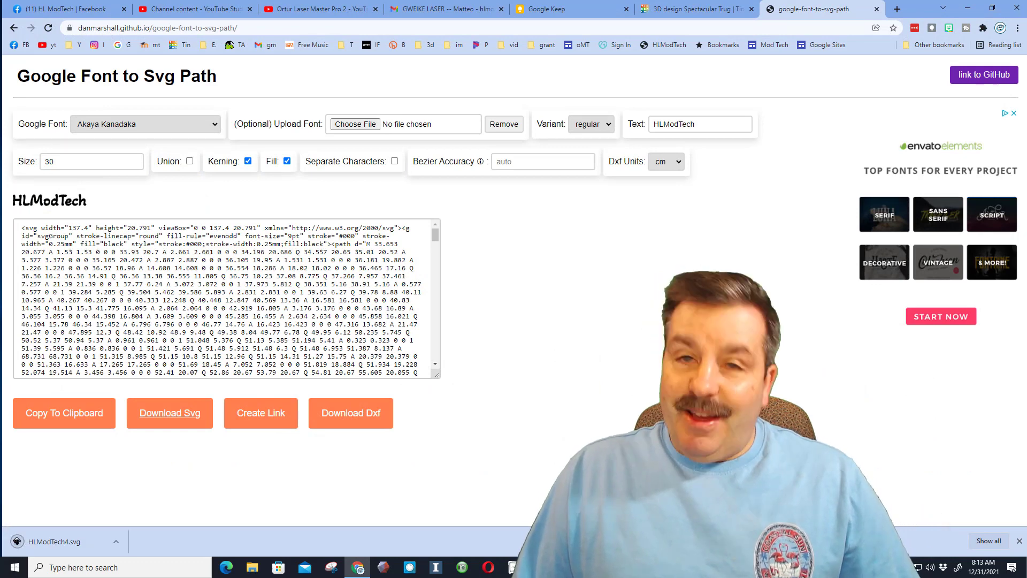
pyautogui.click(695, 10)
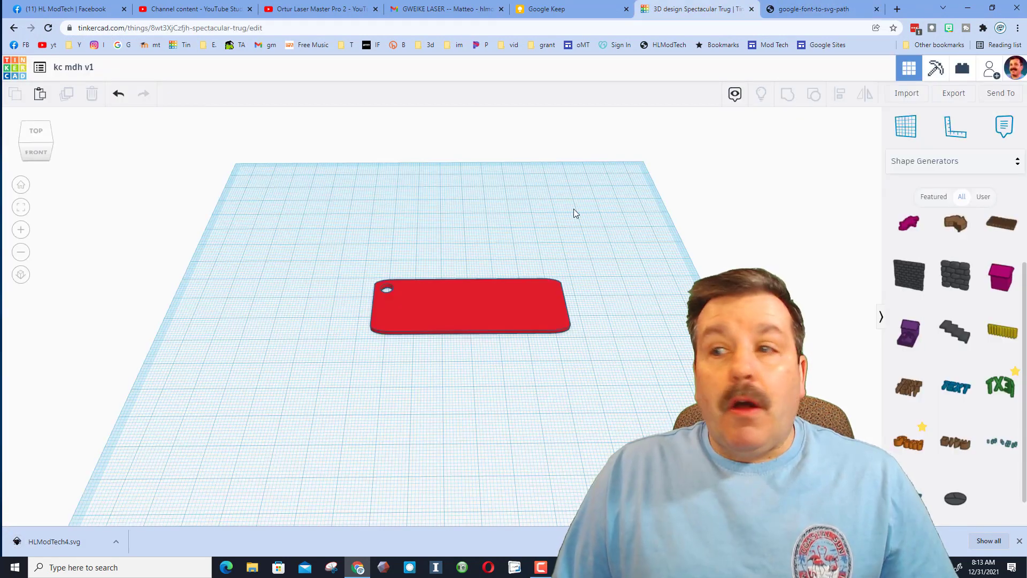
# Import HLModTech4.svg from the computer into the design.
pyautogui.click(907, 93)
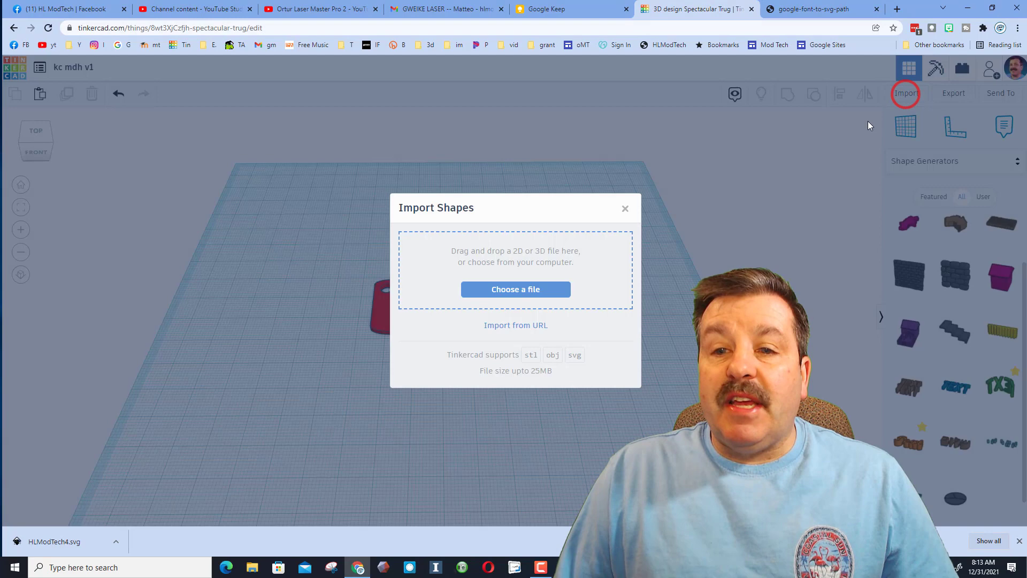
pyautogui.moveTo(579, 361)
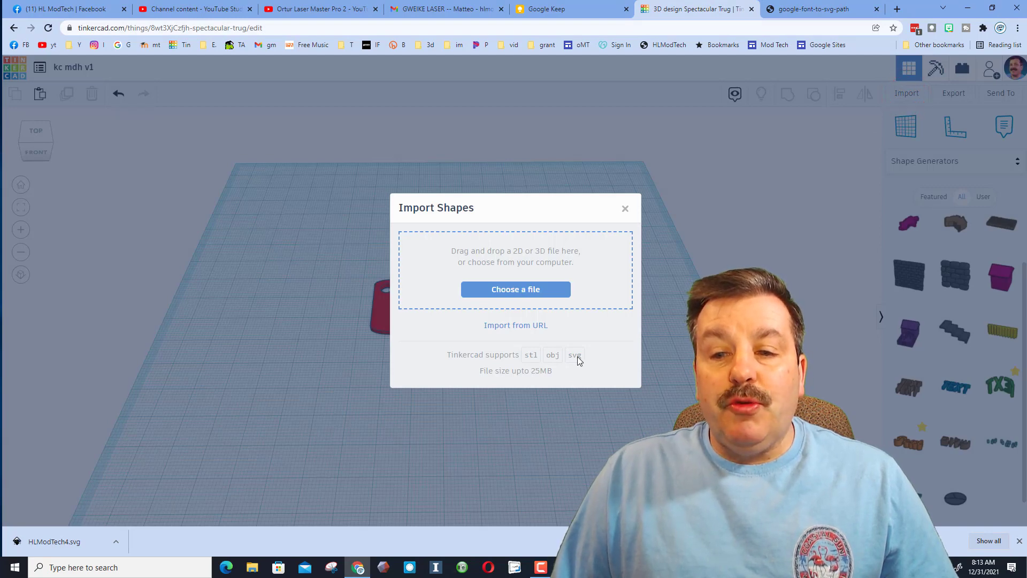
pyautogui.click(515, 289)
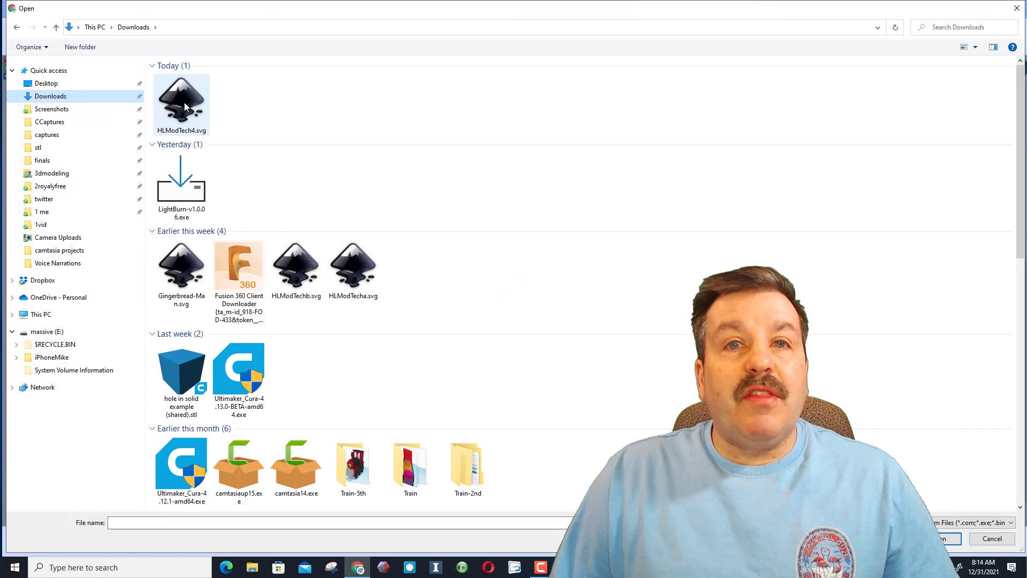
pyautogui.doubleClick(182, 99)
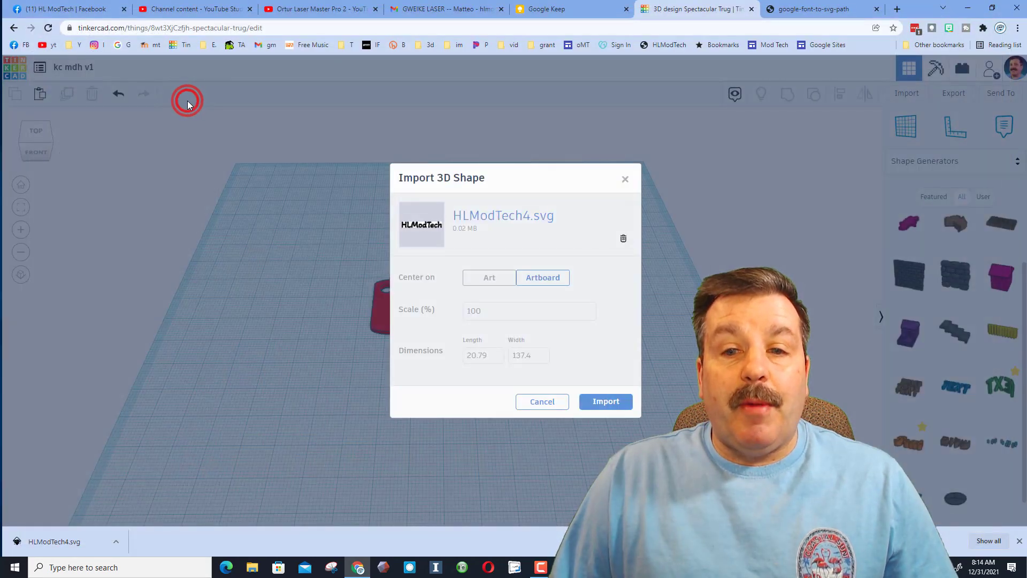
# Centre the import on the art and set its width to 65.
pyautogui.click(489, 277)
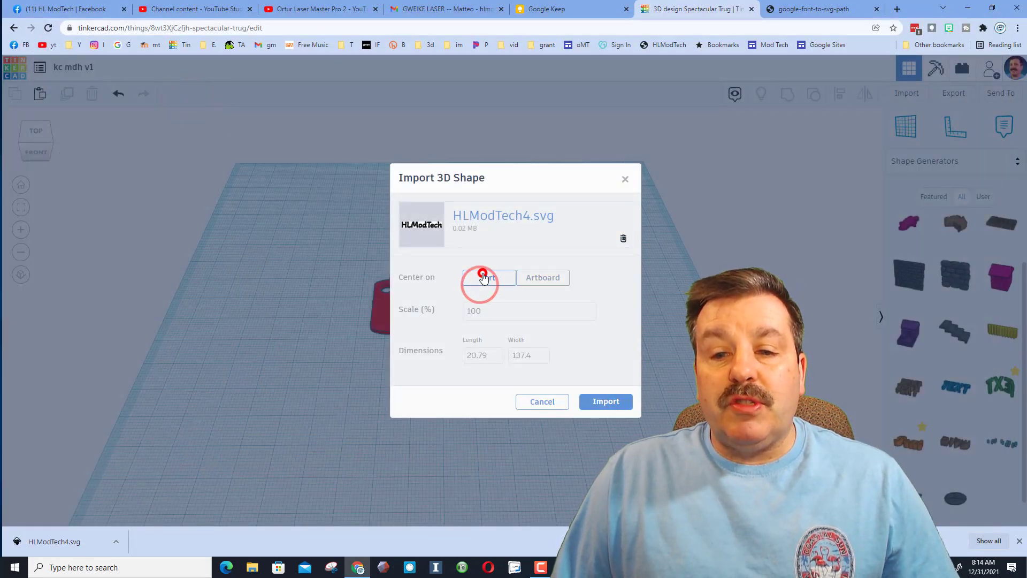
pyautogui.click(489, 277)
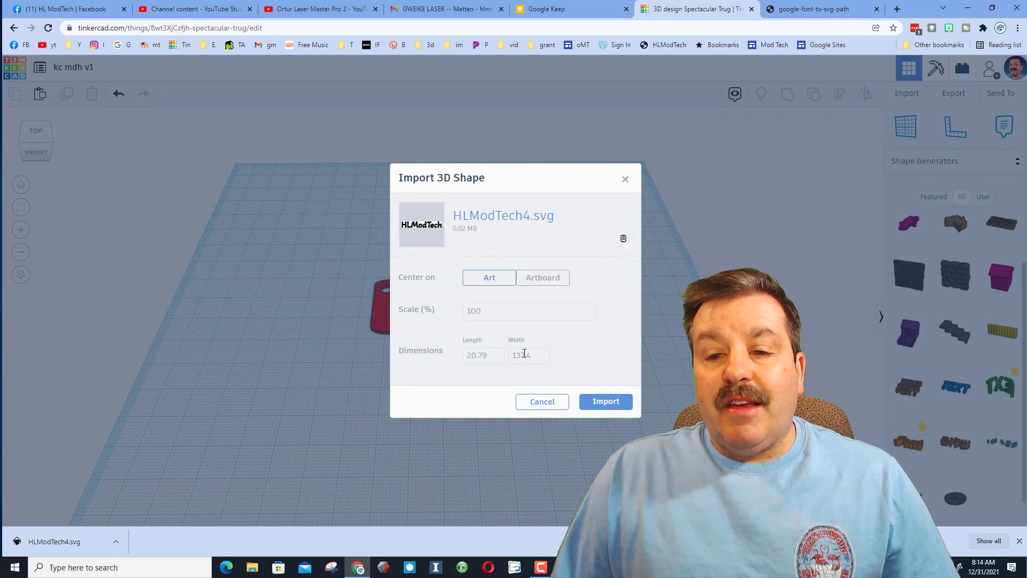
pyautogui.click(528, 355)
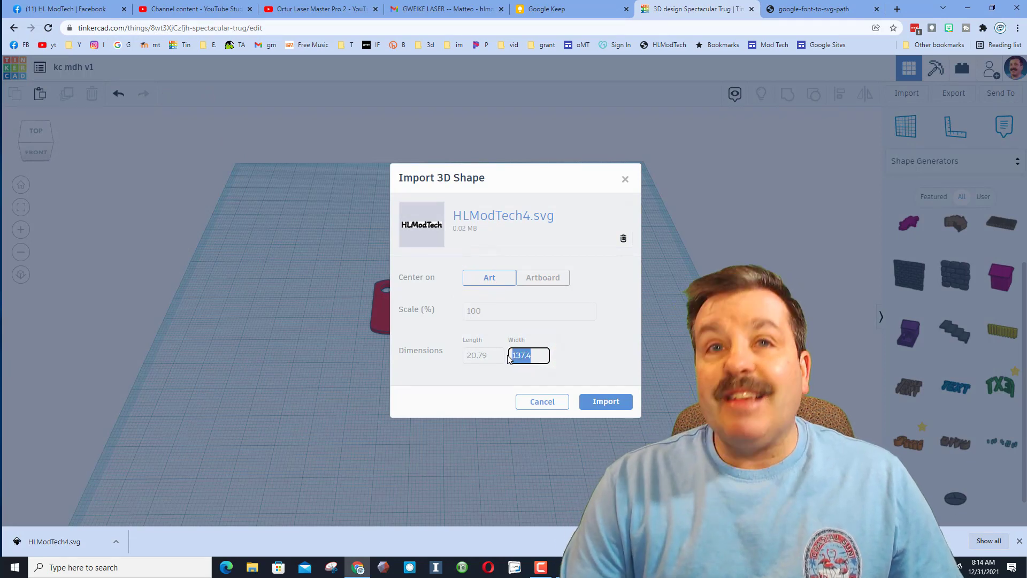
pyautogui.write('65')
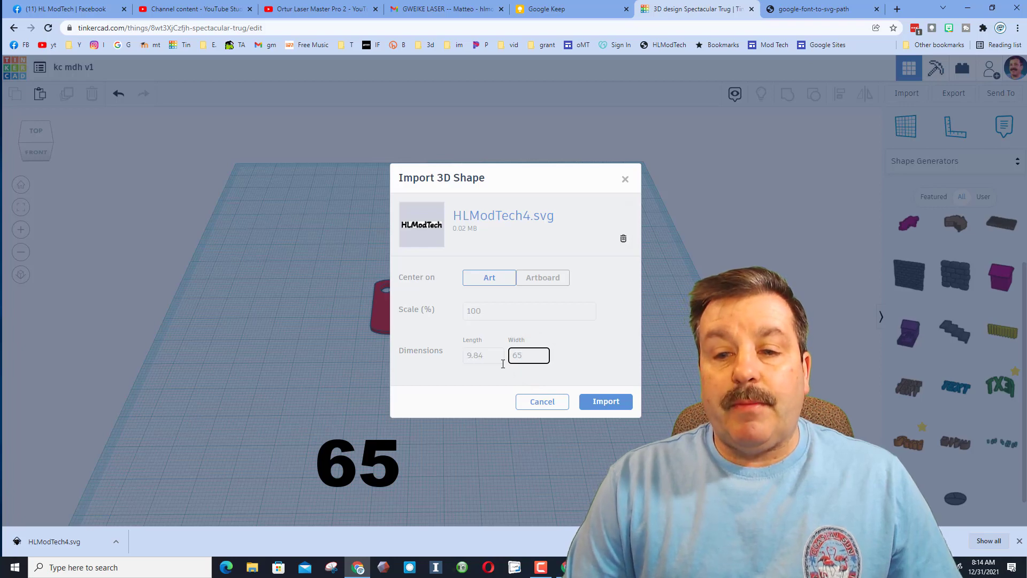
# Import the HLModTech lettering and position it across the red keychain plate, selecting both shapes.
pyautogui.click(604, 402)
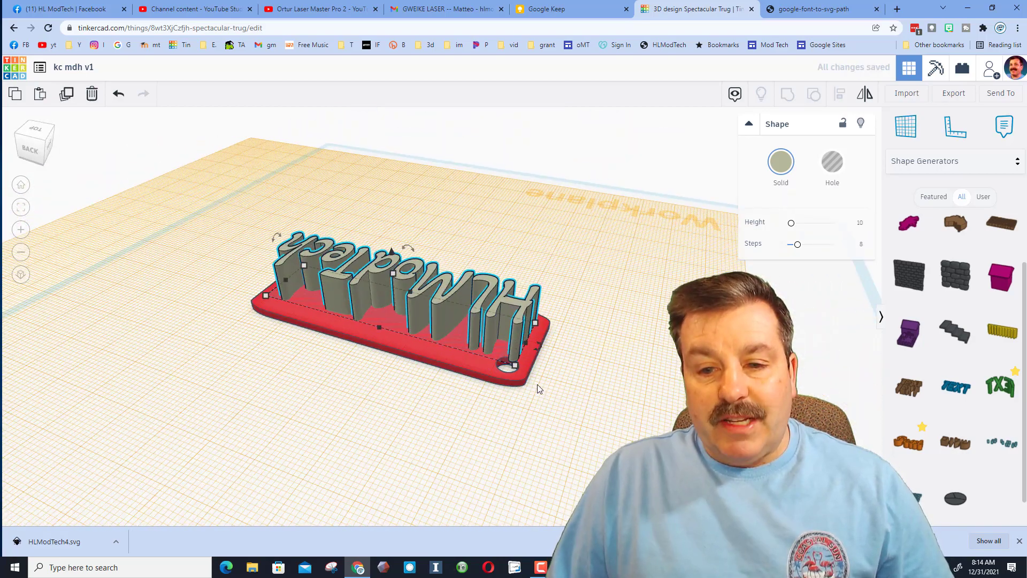
pyautogui.click(379, 330)
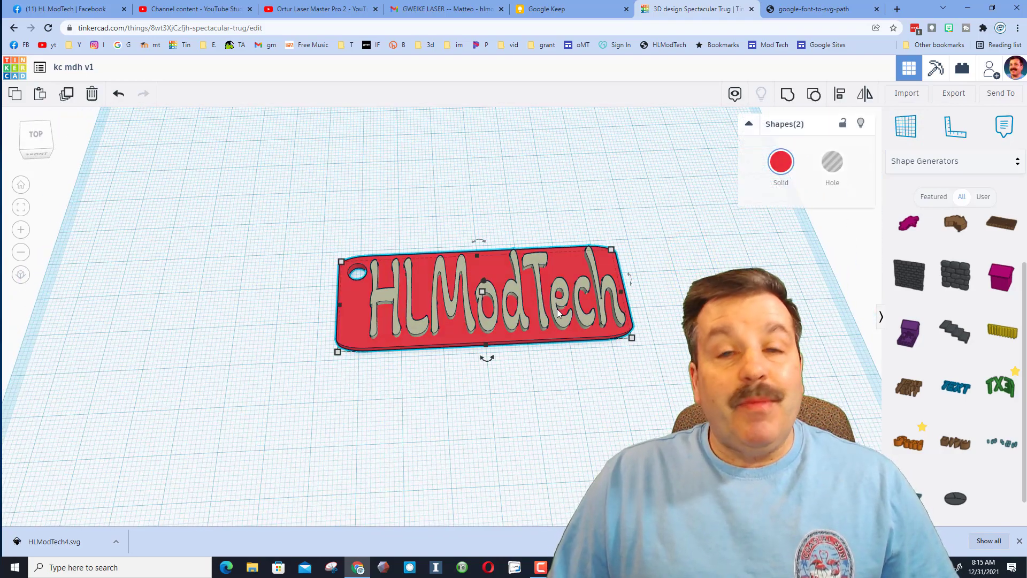
# Group the lettering and holed plate into one red keychain with raised text.
pyautogui.click(784, 96)
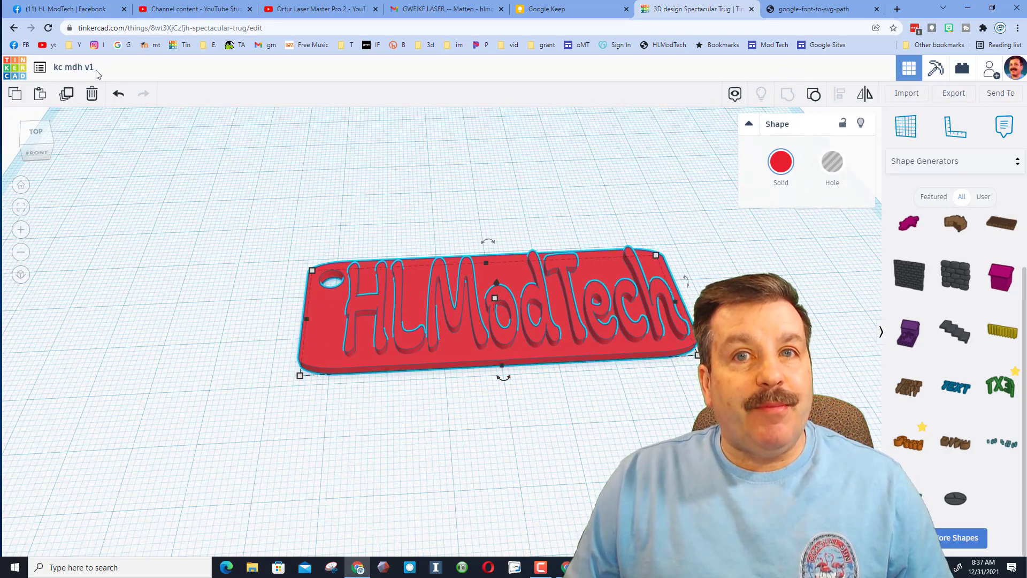
# Export the selected keychain shape as an .STL file.
pyautogui.click(954, 92)
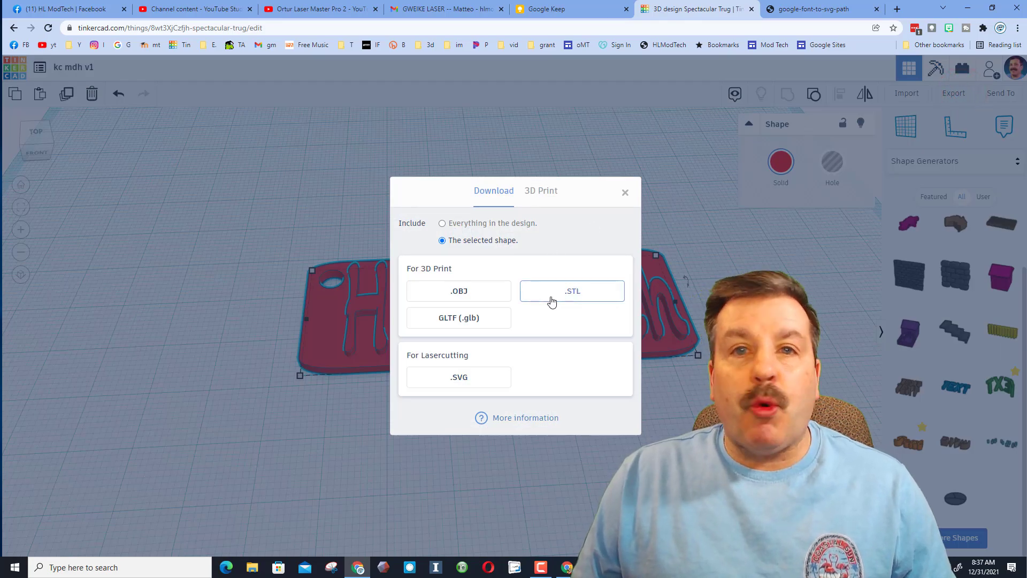
pyautogui.click(571, 291)
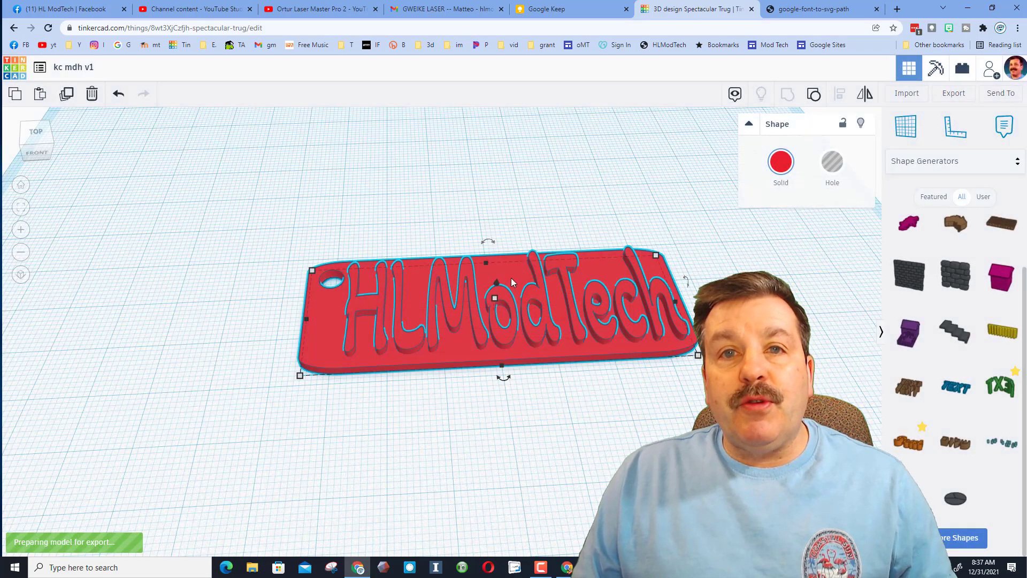
pyautogui.click(953, 93)
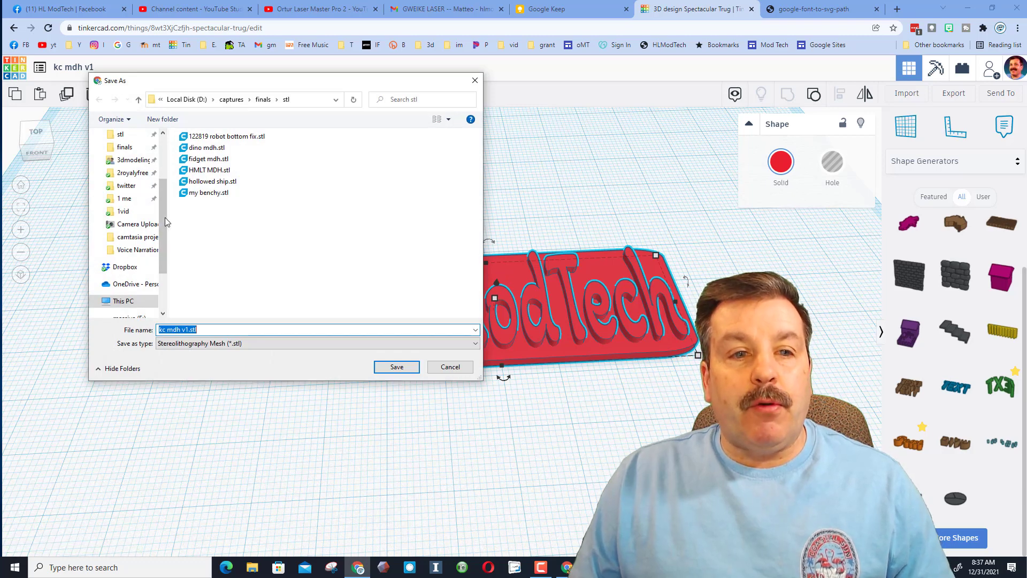
pyautogui.click(131, 142)
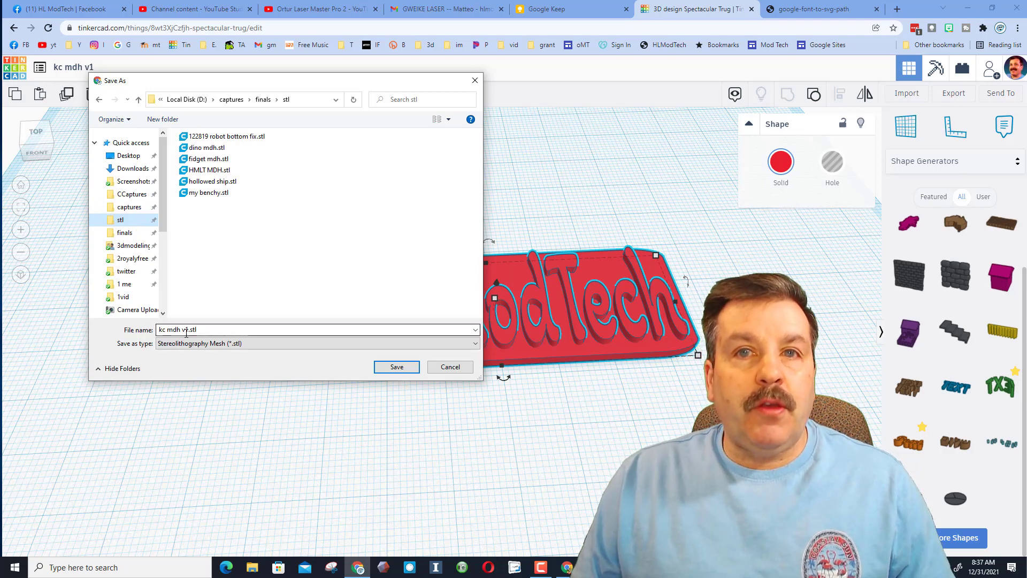
# Name the download 'kc mdh v1 blue.stl' and save it.
pyautogui.tripleClick(186, 330)
pyautogui.write(' blue')
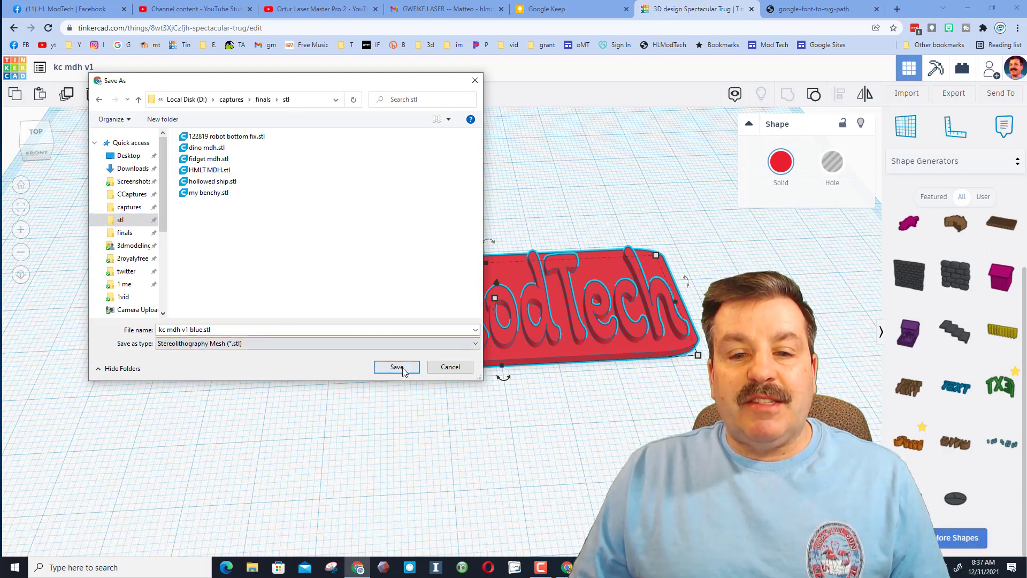
pyautogui.click(396, 367)
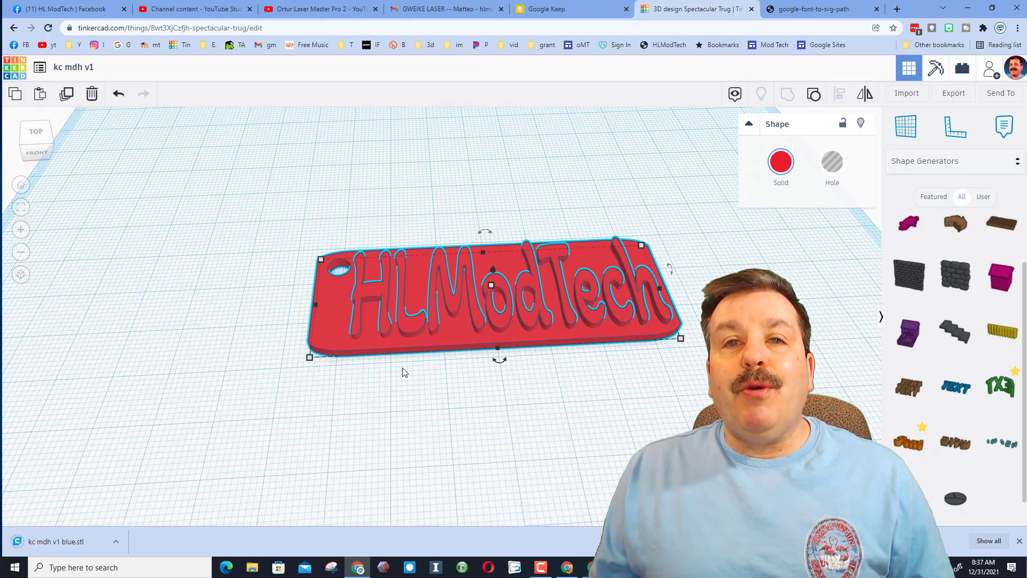